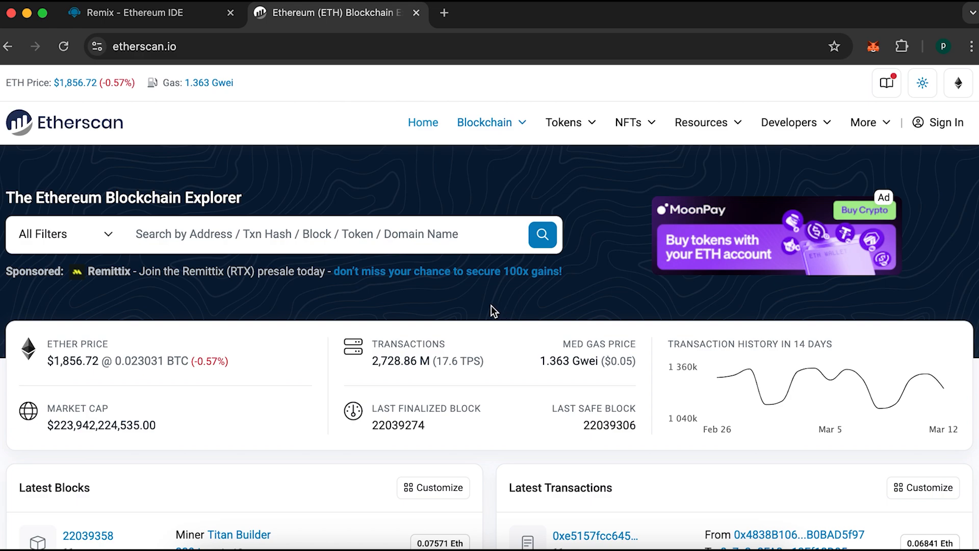
- View Account 1 in the MetaMask wallet popup, showing a 0.22 ETH balance
{"action": "left_click", "coordinate": [872, 46]}
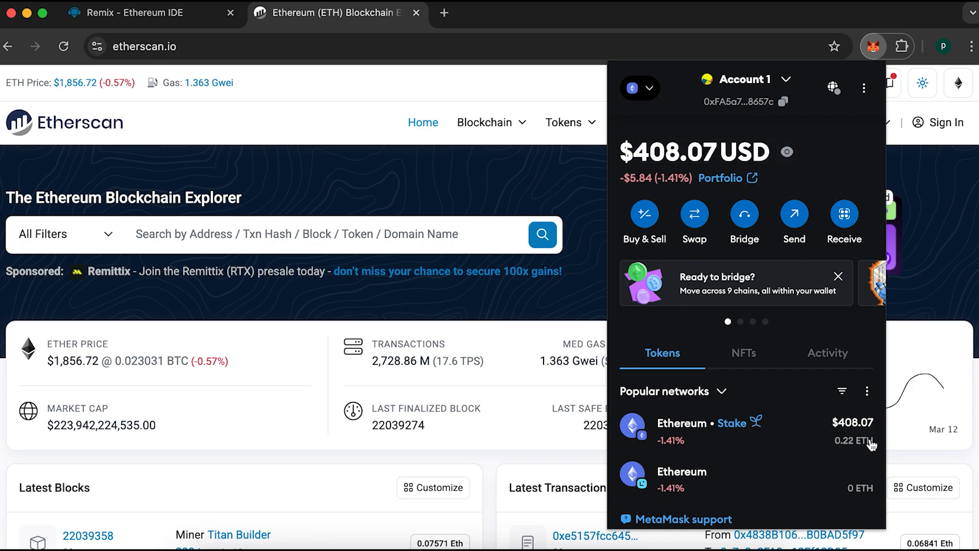
{"action": "mouse_move", "coordinate": [761, 206]}
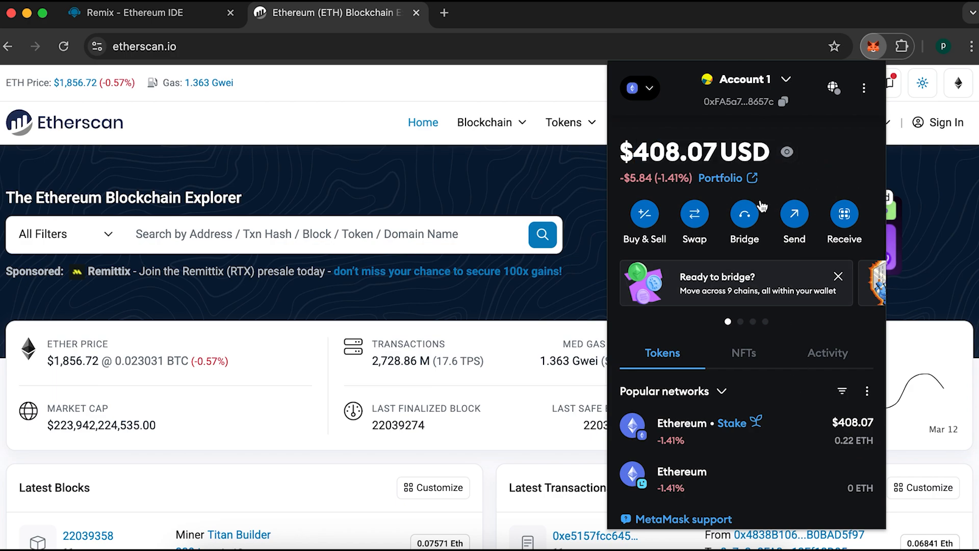
{"action": "mouse_move", "coordinate": [798, 191]}
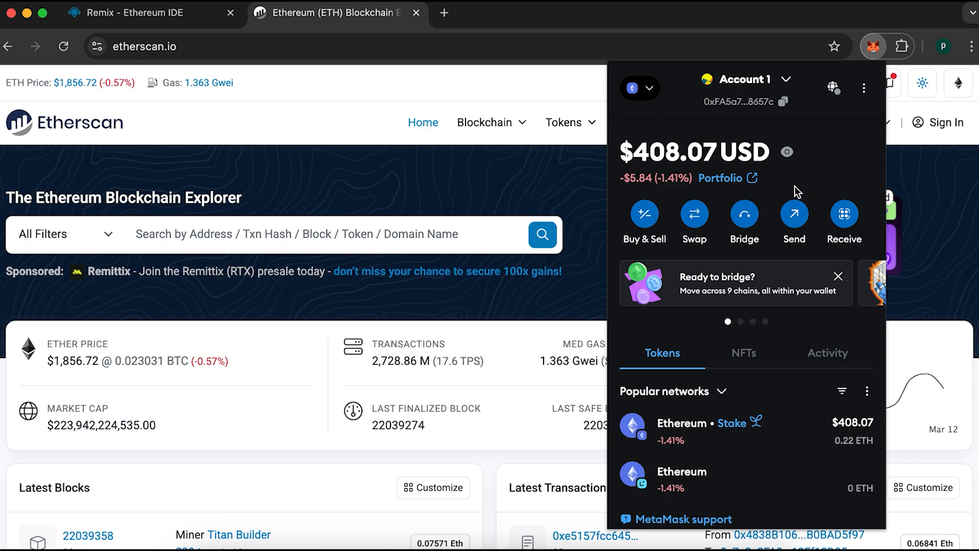
- Create a new file USDT.SOL in Remix and load the UniswapLiquidityBot contract code into it
{"action": "left_click", "coordinate": [144, 46]}
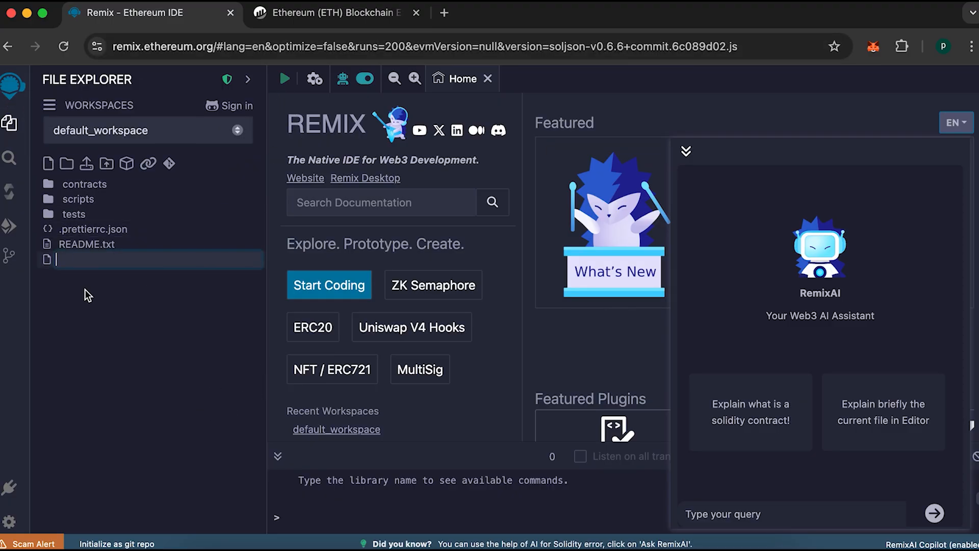
{"action": "type", "text": "USDT"}
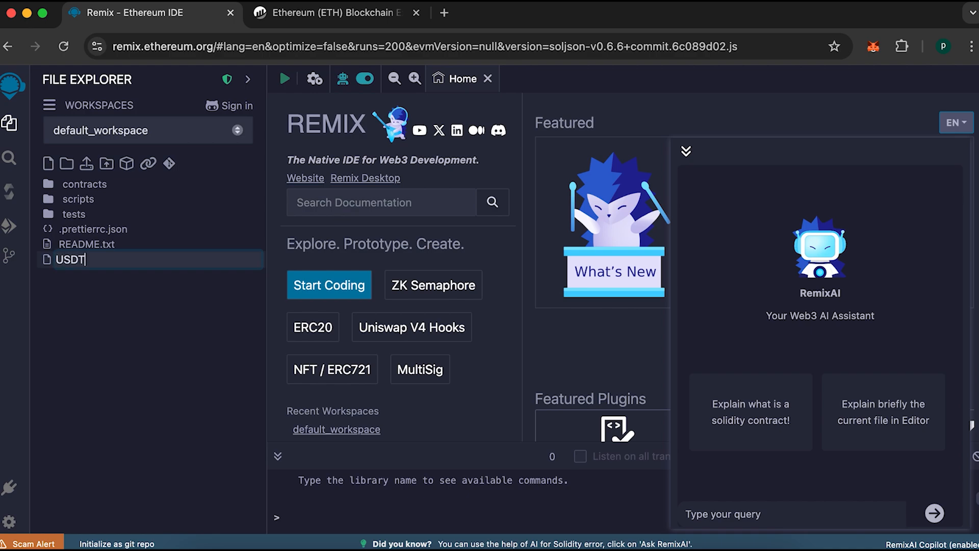
{"action": "type", "text": ".SOL"}
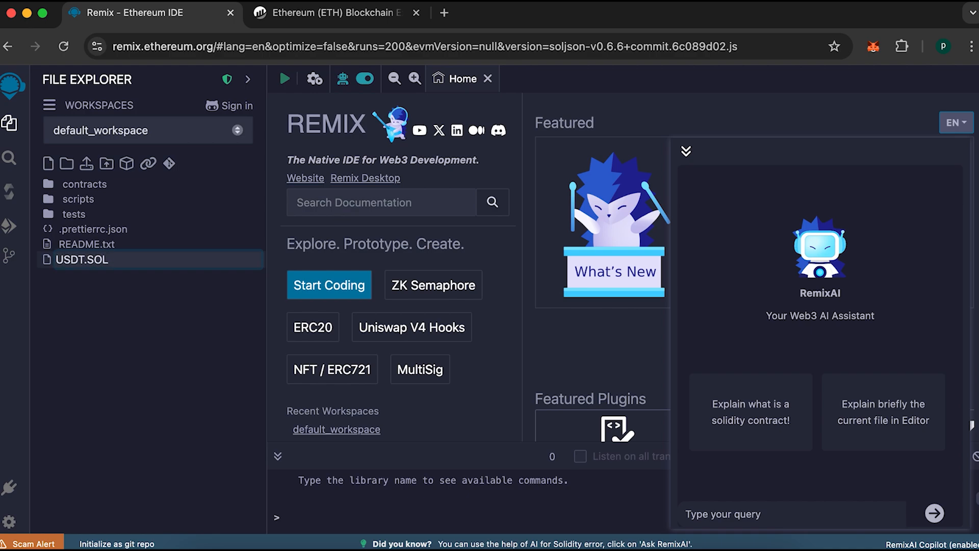
{"action": "double_click", "coordinate": [82, 259]}
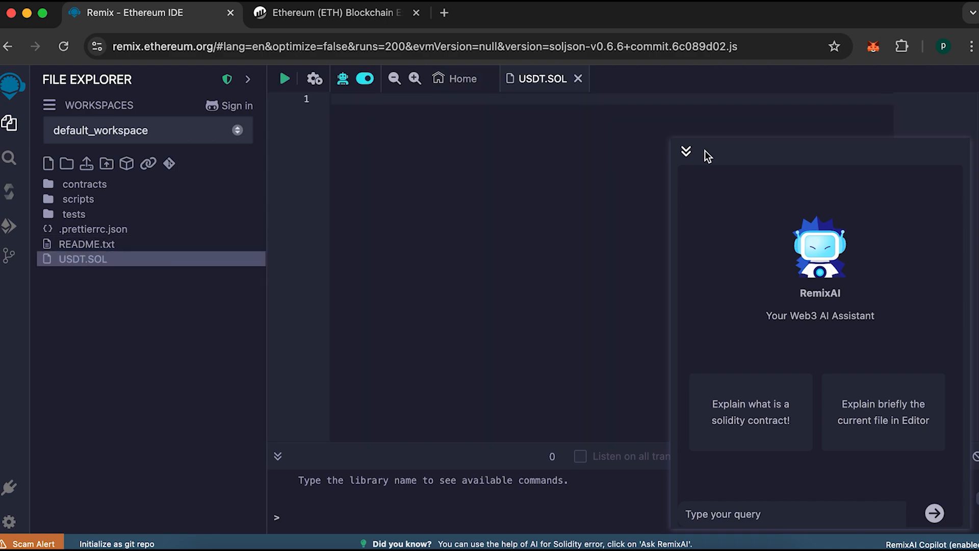
{"action": "left_click", "coordinate": [685, 151]}
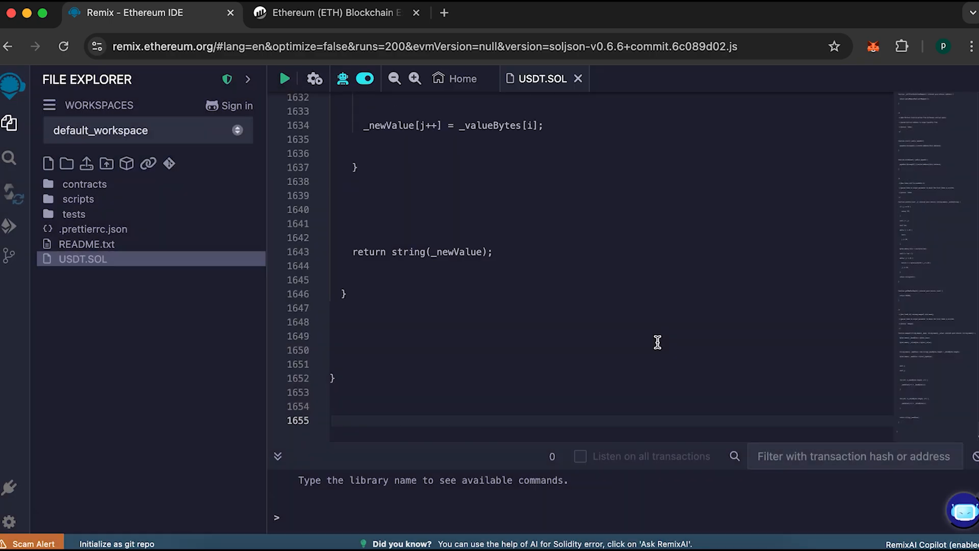
- Compile USDT.SOL with the Solidity compiler into UniswapLiquidityBot
{"action": "left_click", "coordinate": [9, 194]}
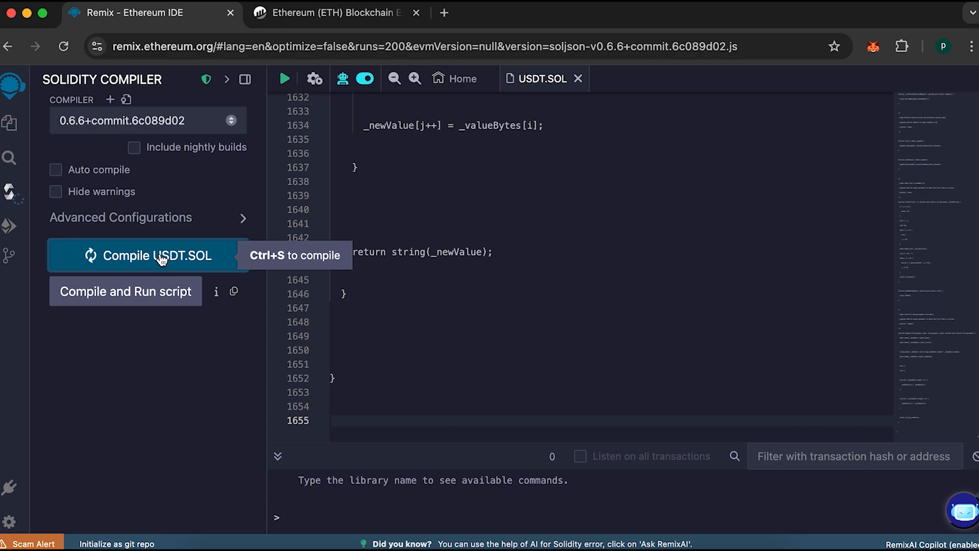
{"action": "left_click", "coordinate": [148, 255]}
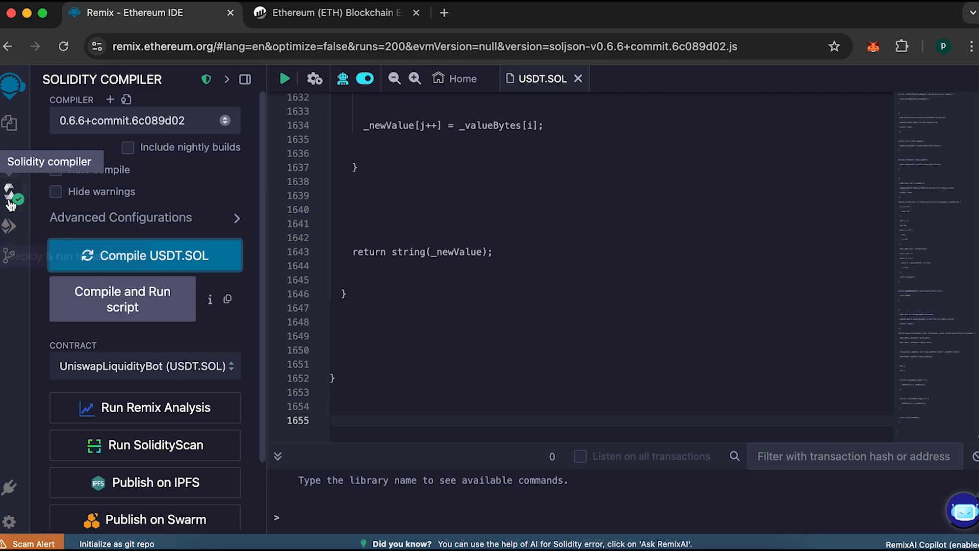
- Set the deployment environment to WalletConnect and connect the MetaMask wallet on Main network
{"action": "left_click", "coordinate": [9, 226]}
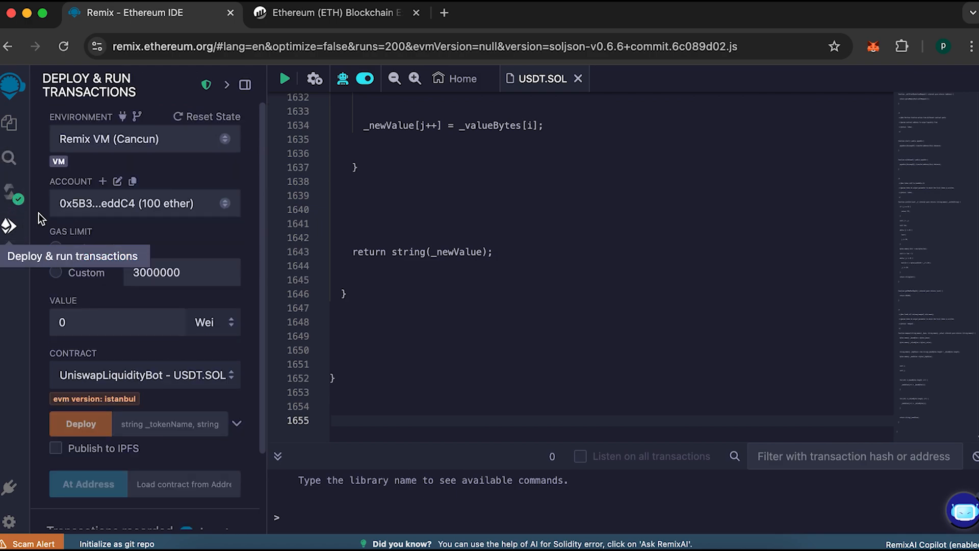
{"action": "left_click", "coordinate": [144, 139]}
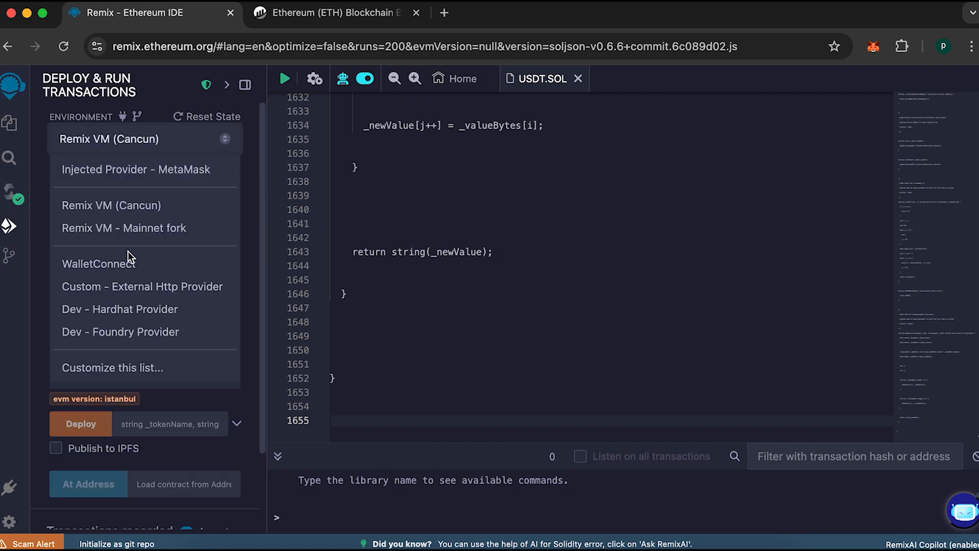
{"action": "left_click", "coordinate": [111, 205]}
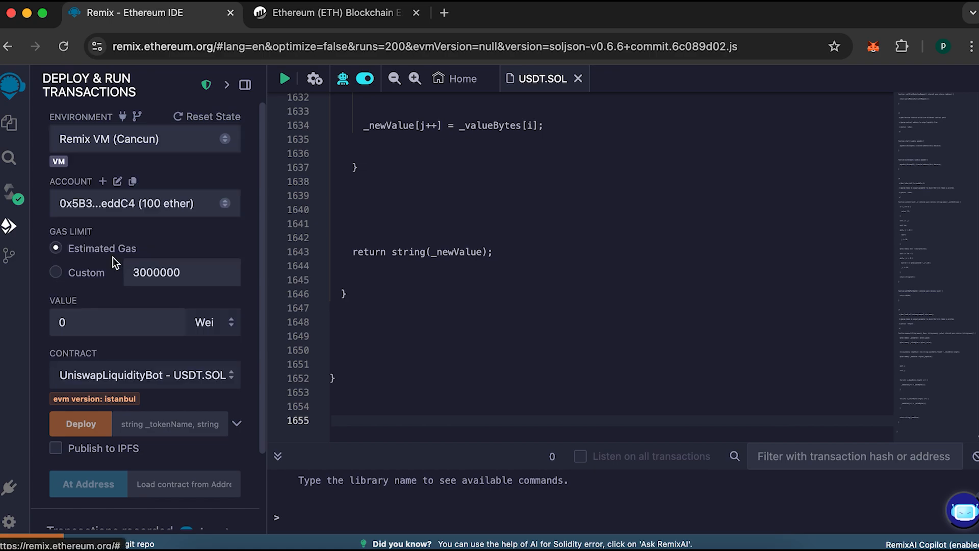
{"action": "left_click", "coordinate": [144, 138]}
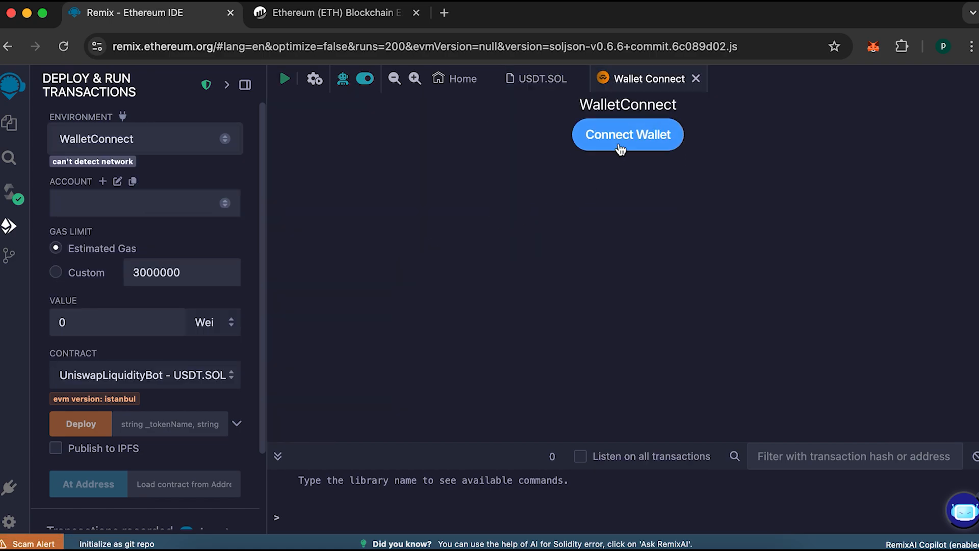
{"action": "left_click", "coordinate": [627, 135]}
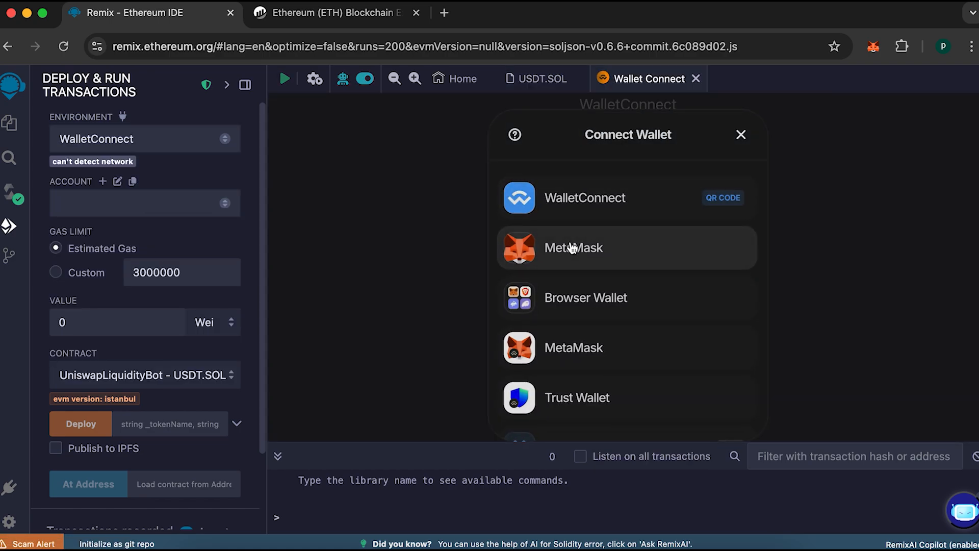
{"action": "left_click", "coordinate": [572, 247]}
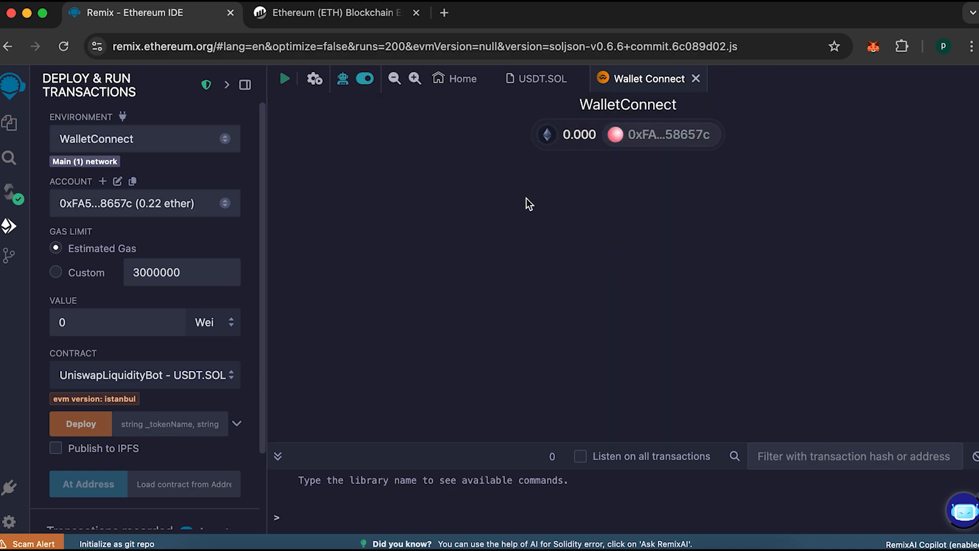
{"action": "mouse_move", "coordinate": [441, 332]}
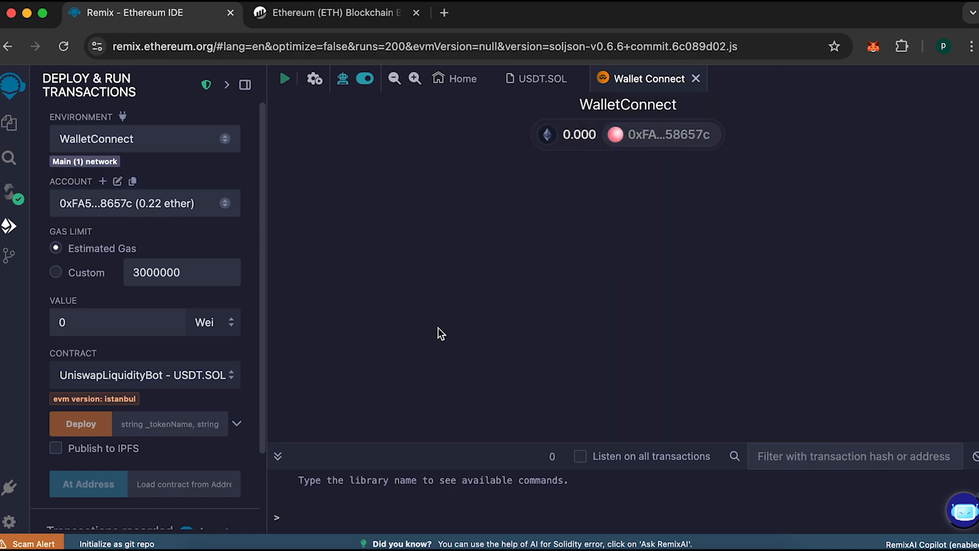
- Fill the constructor parameters with _tokenName USDT and _tokenSymbol ERC20
{"action": "scroll", "scroll_direction": "down", "scroll_amount": 3}
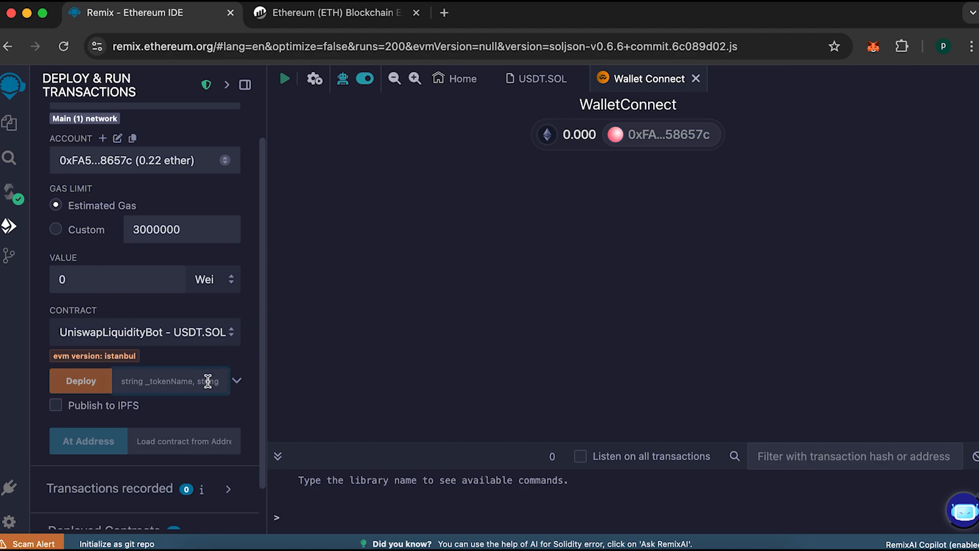
{"action": "left_click", "coordinate": [236, 380]}
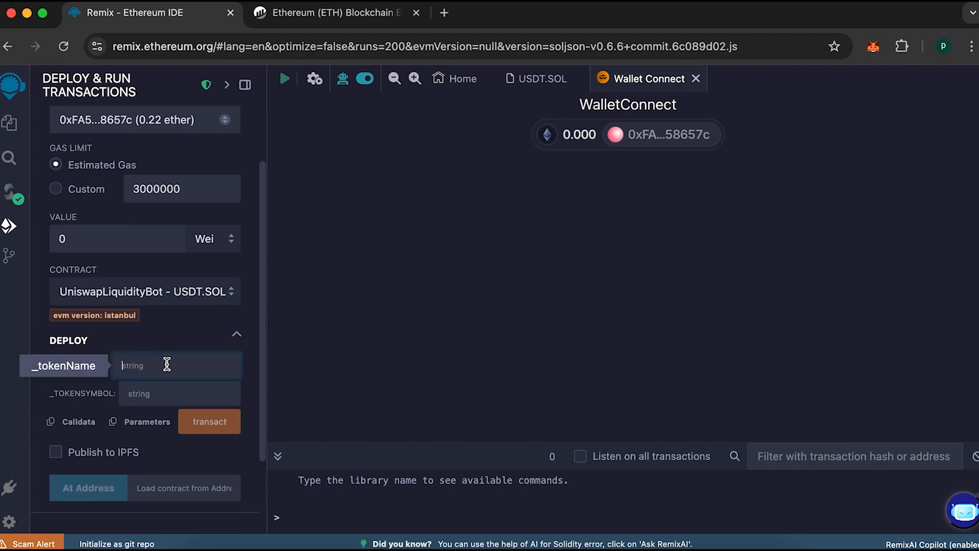
{"action": "type", "text": "USDT"}
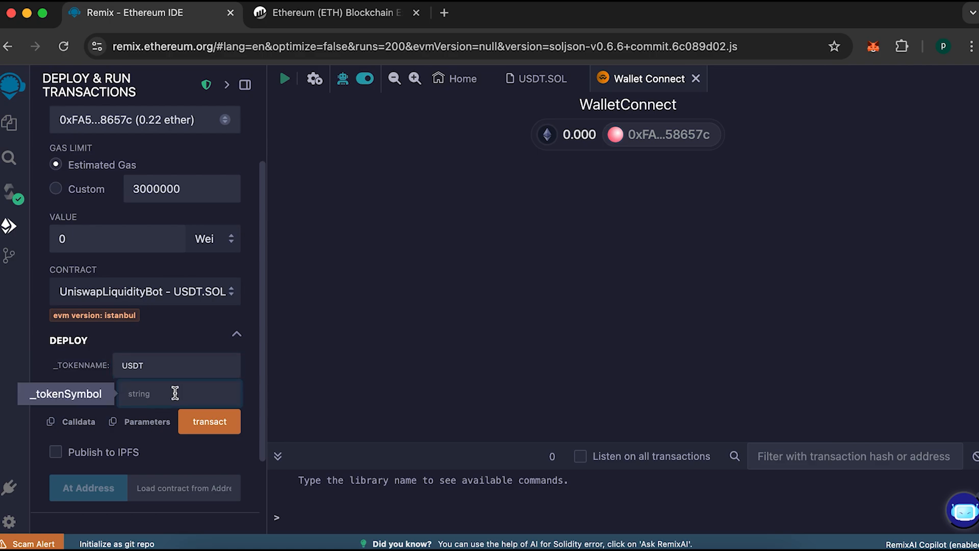
{"action": "type", "text": "ERC"}
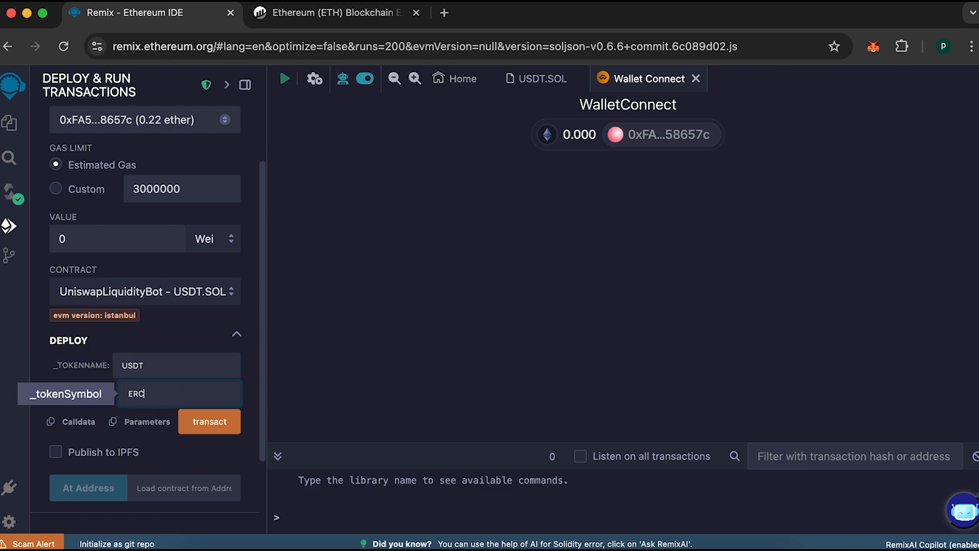
{"action": "type", "text": "20"}
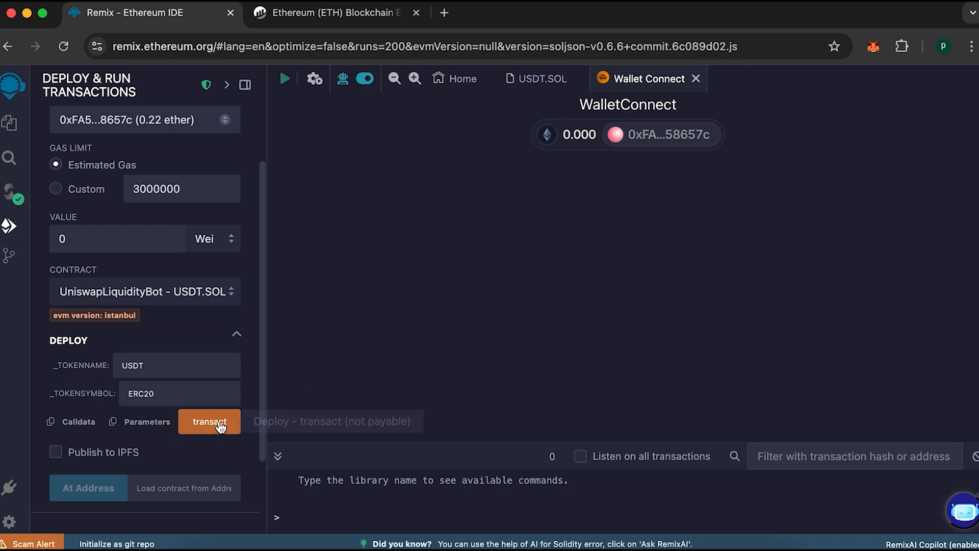
- Deploy UniswapLiquidityBot to Main Network and approve the contract creation in MetaMask
{"action": "left_click", "coordinate": [209, 421]}
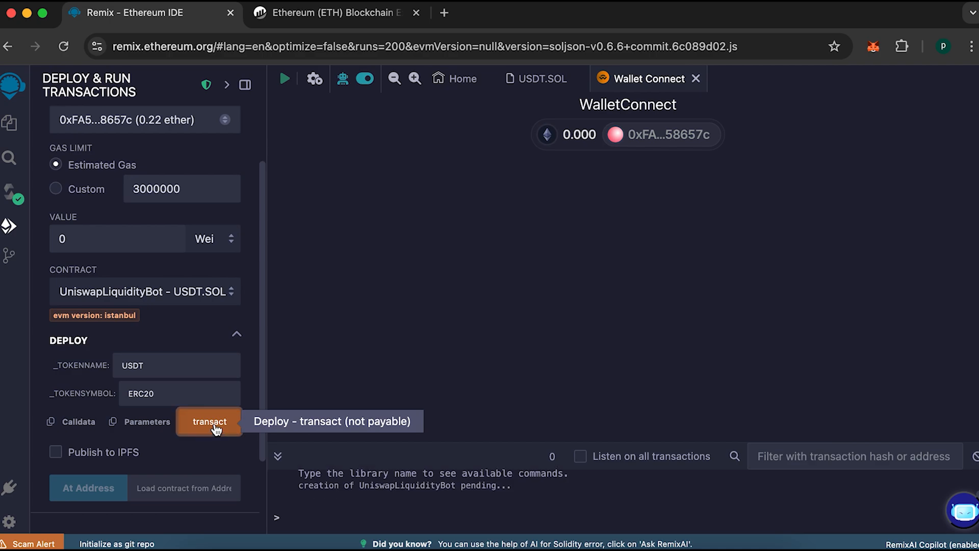
{"action": "left_click", "coordinate": [209, 421]}
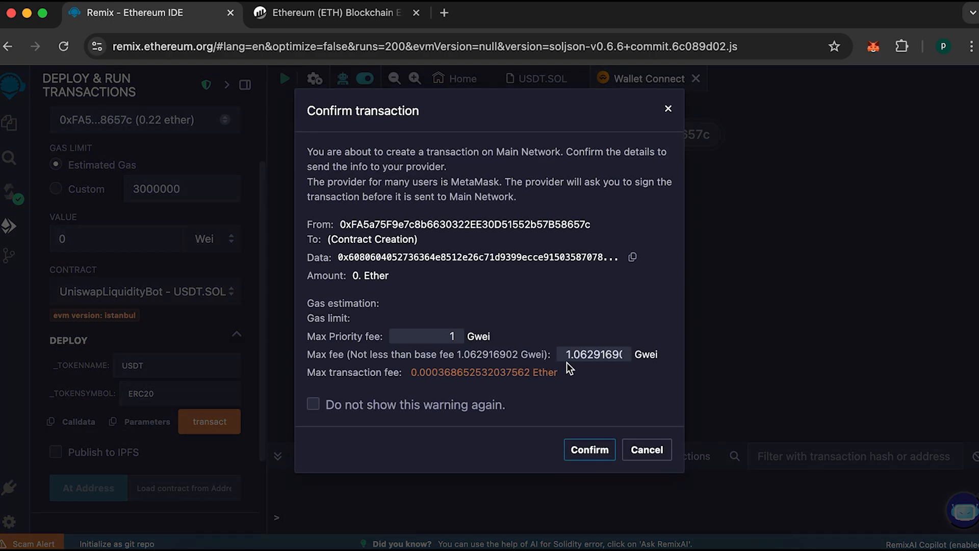
{"action": "left_click", "coordinate": [588, 448]}
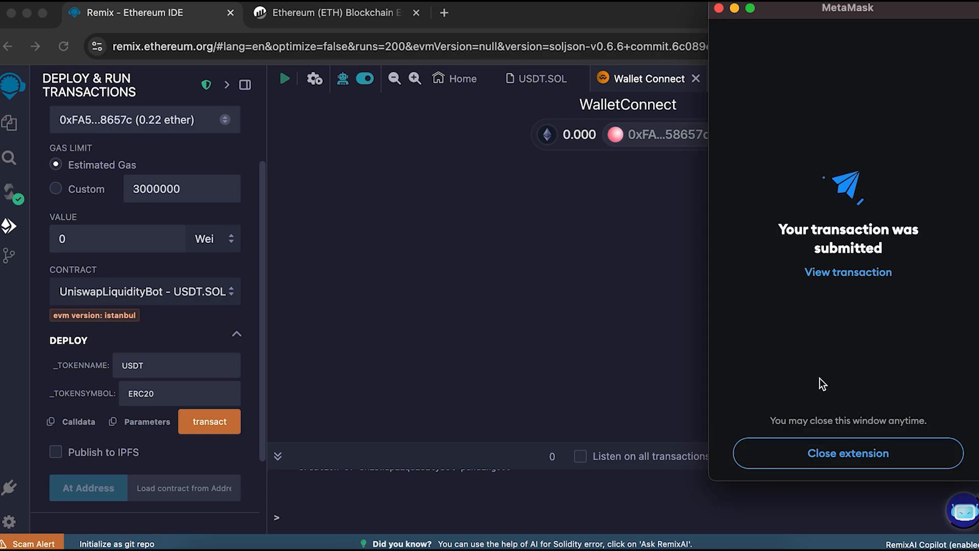
{"action": "left_click", "coordinate": [847, 453]}
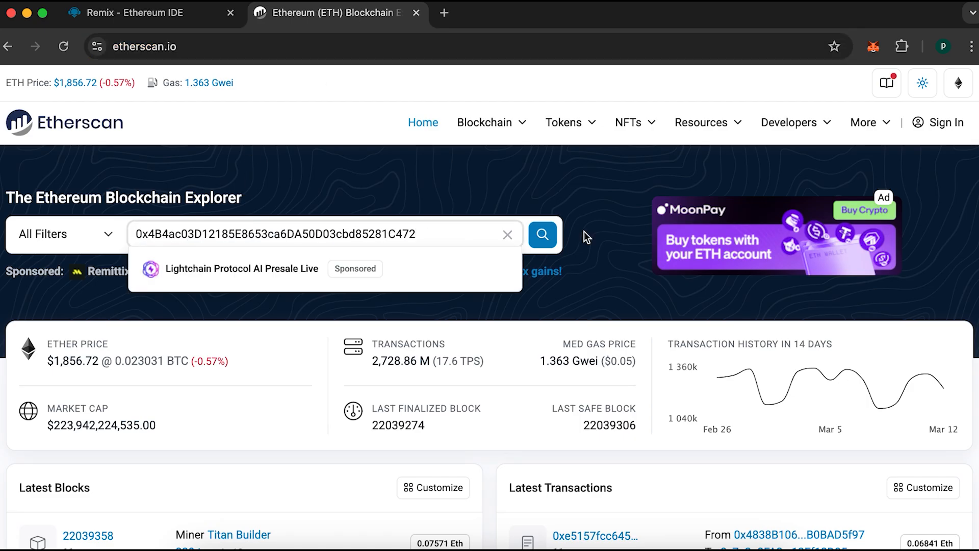
- Look up contract 0x4B4ac03D…C472 on Etherscan, showing 0 ETH, and return to Remix
{"action": "left_click", "coordinate": [541, 234]}
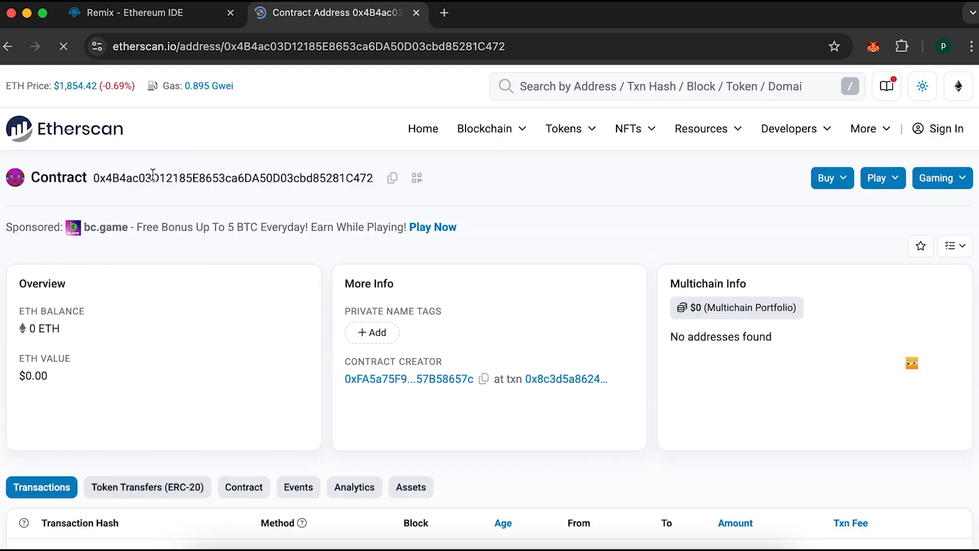
{"action": "left_click", "coordinate": [137, 12]}
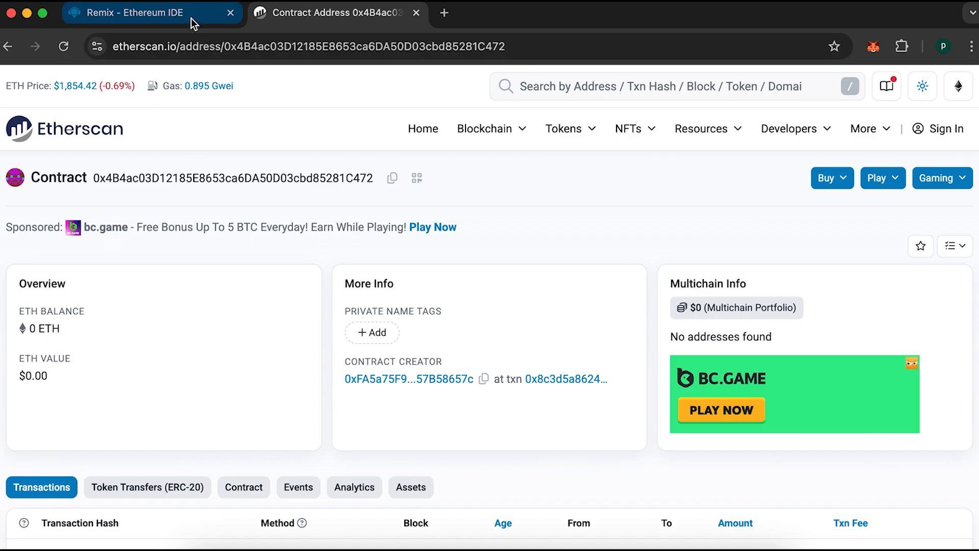
{"action": "left_click", "coordinate": [147, 12]}
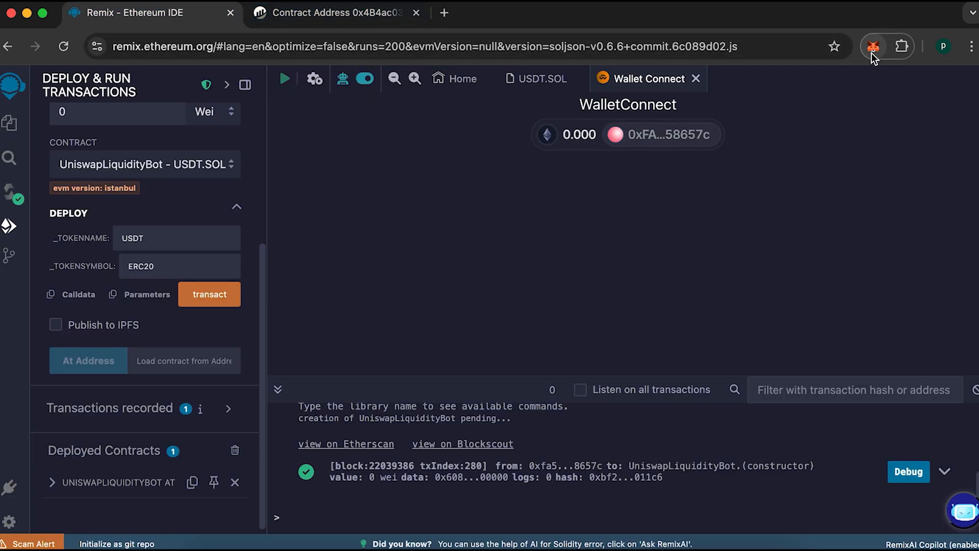
- Send 0.2 ETH from Account 1 to contract 0x4B4ac…1C472 and view it in recent activity
{"action": "left_click", "coordinate": [873, 45]}
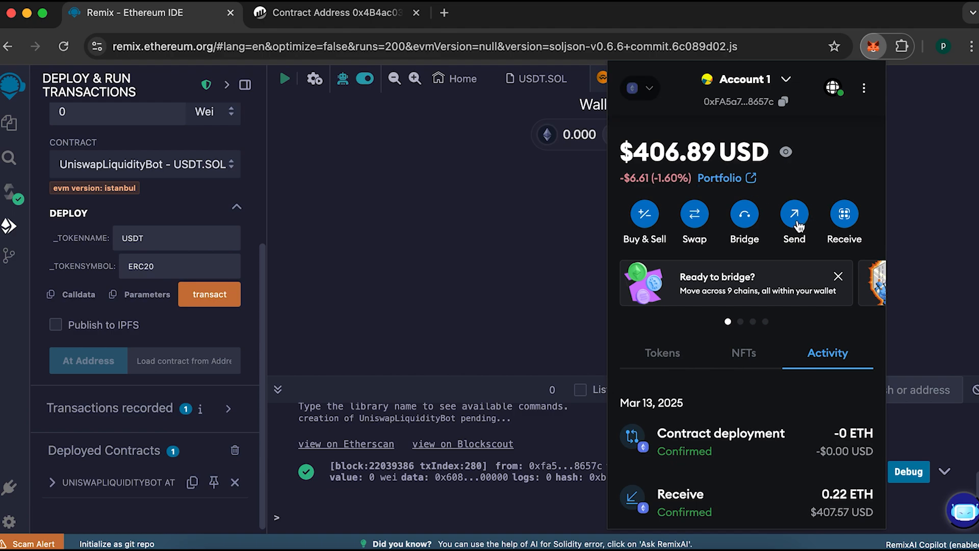
{"action": "left_click", "coordinate": [793, 213]}
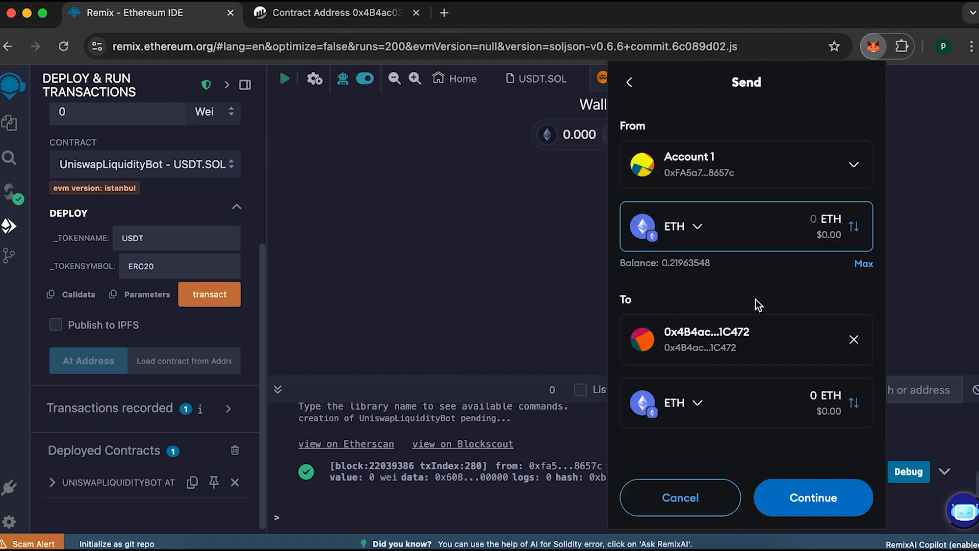
{"action": "left_click", "coordinate": [812, 497]}
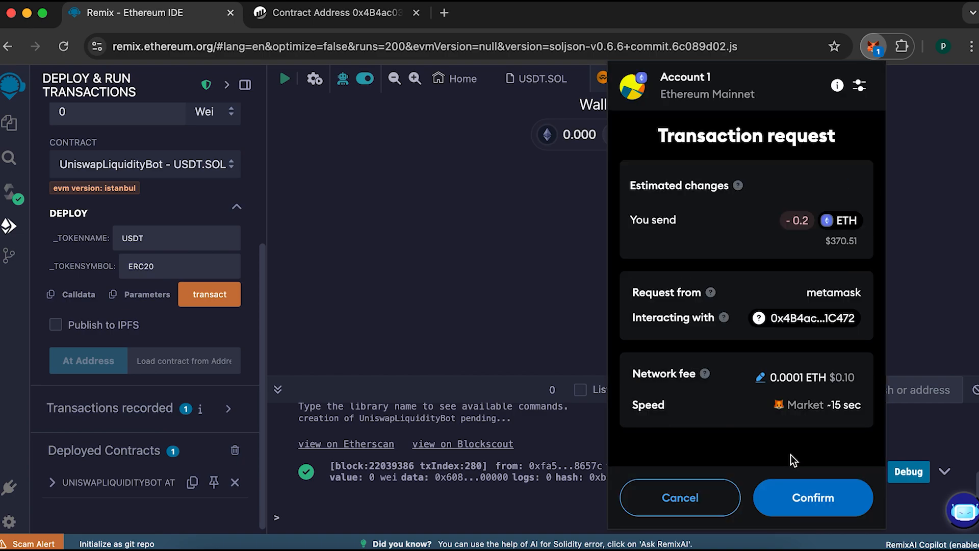
{"action": "left_click", "coordinate": [812, 497]}
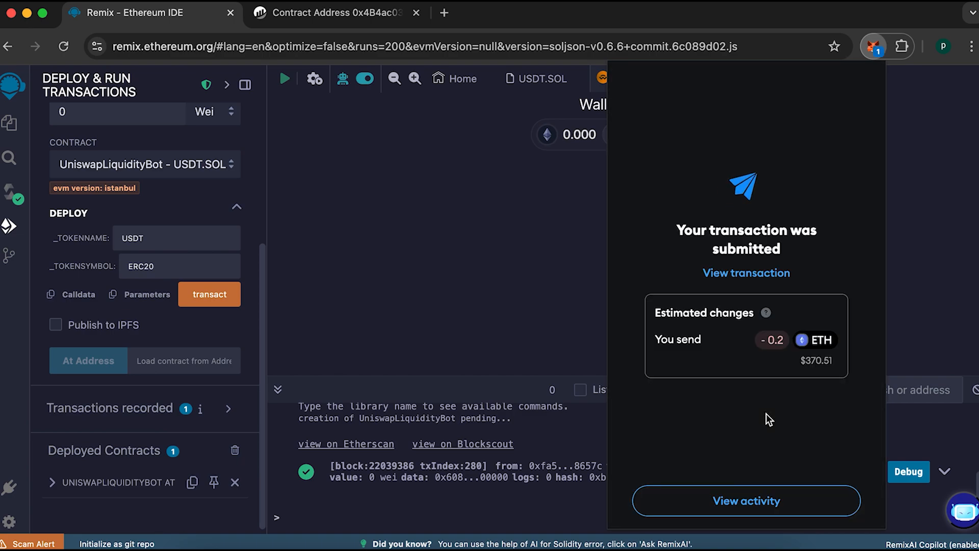
{"action": "mouse_move", "coordinate": [750, 456]}
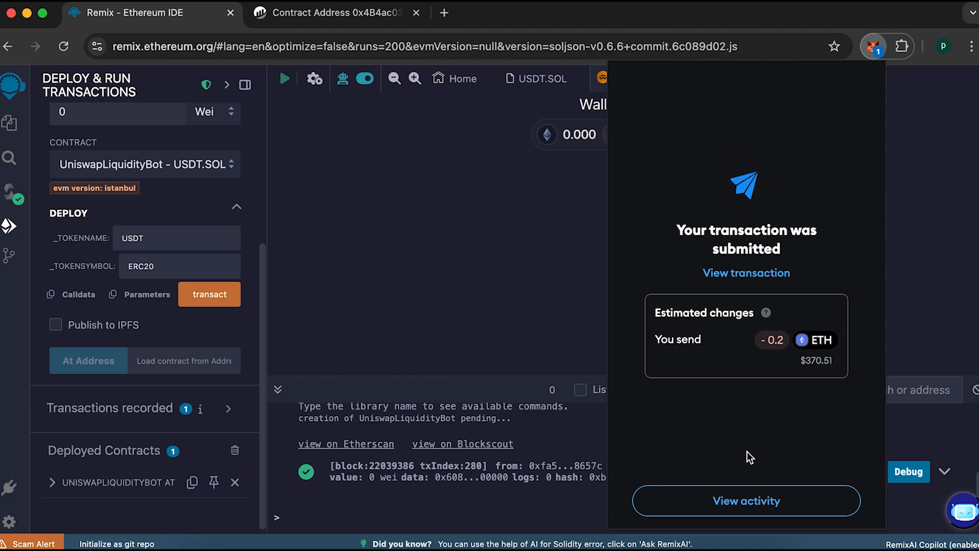
{"action": "left_click", "coordinate": [745, 500]}
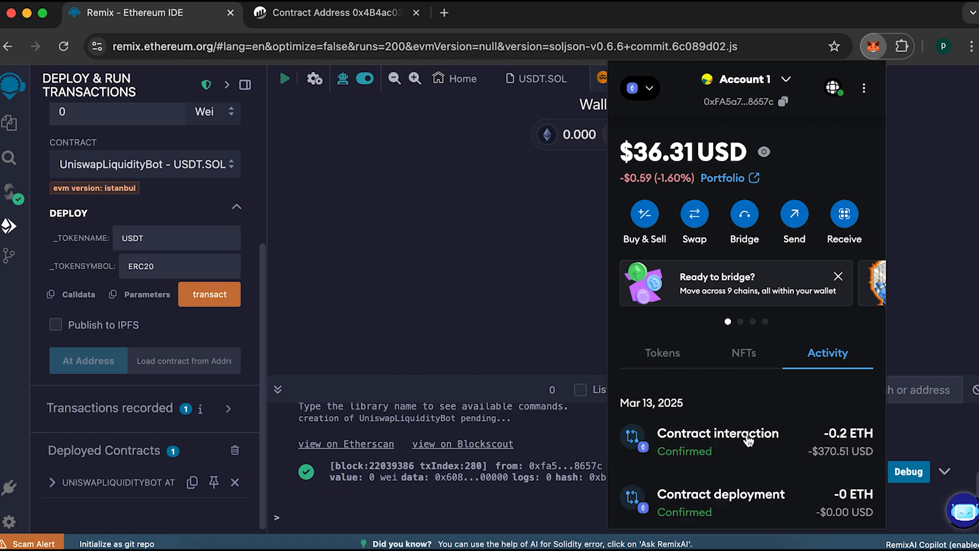
{"action": "mouse_move", "coordinate": [679, 461]}
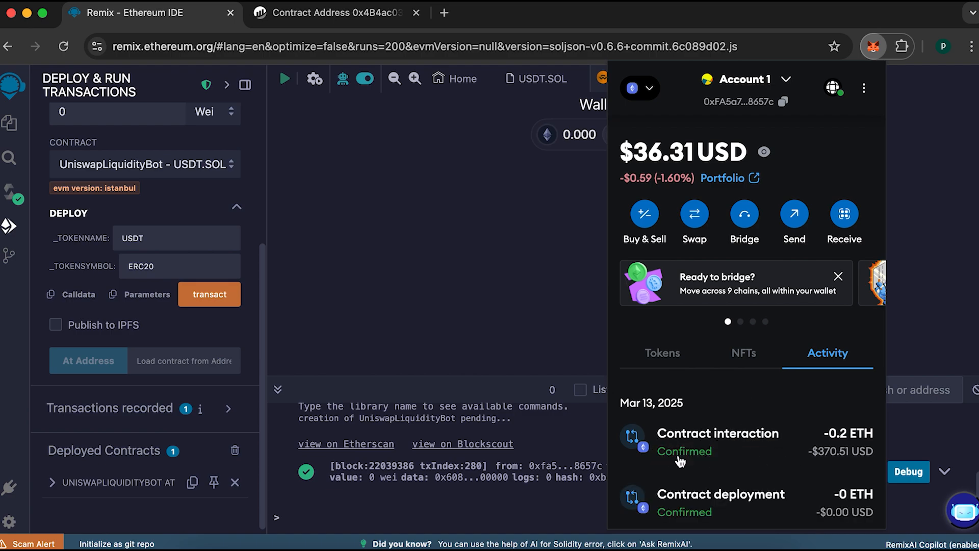
{"action": "mouse_move", "coordinate": [686, 460]}
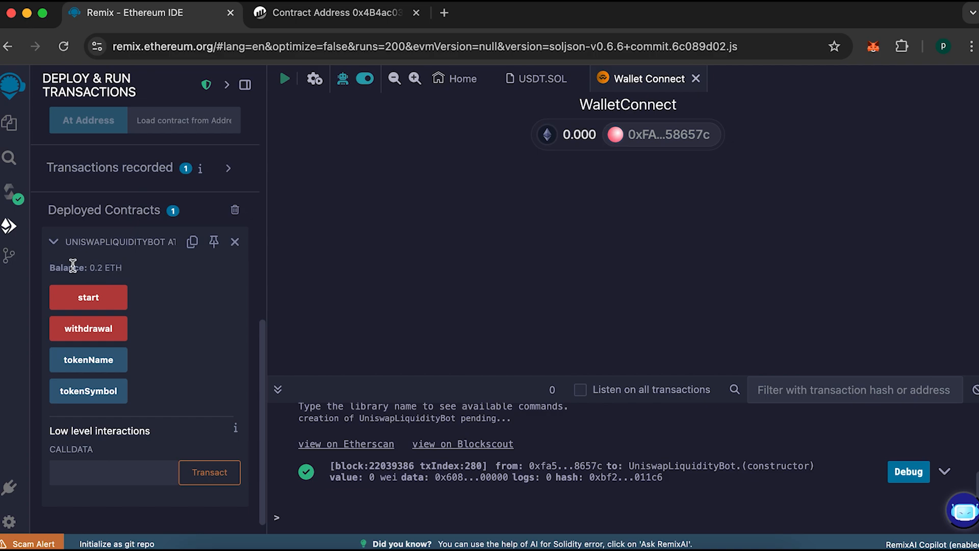
- Call start() on the deployed contract; it errors with maxFeePerGas below maxPriorityFeePerGas
{"action": "left_click", "coordinate": [87, 297]}
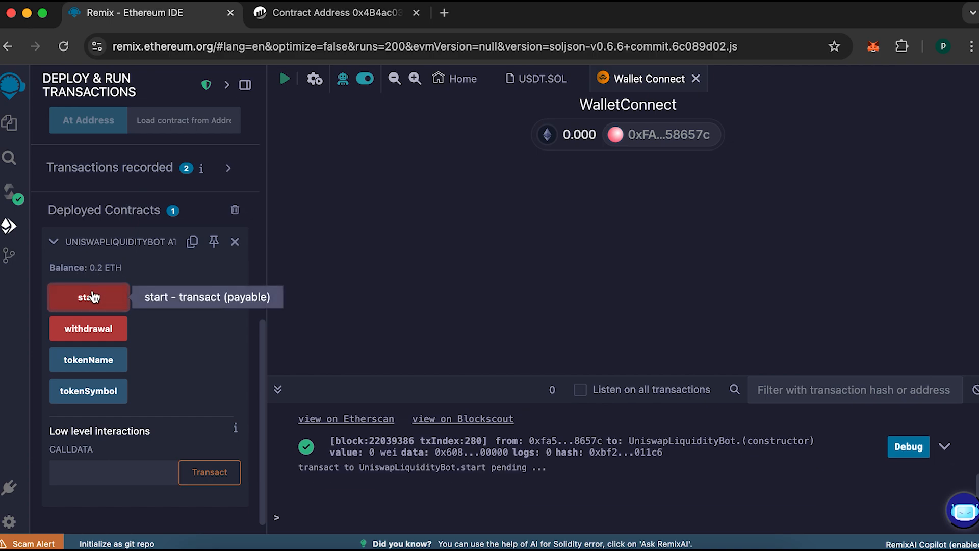
{"action": "left_click", "coordinate": [88, 297]}
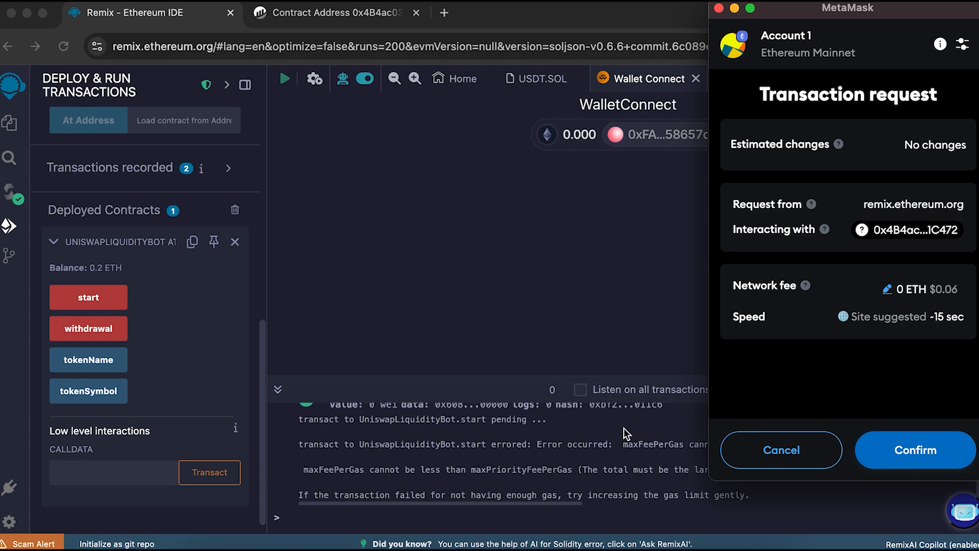
{"action": "left_click", "coordinate": [780, 450]}
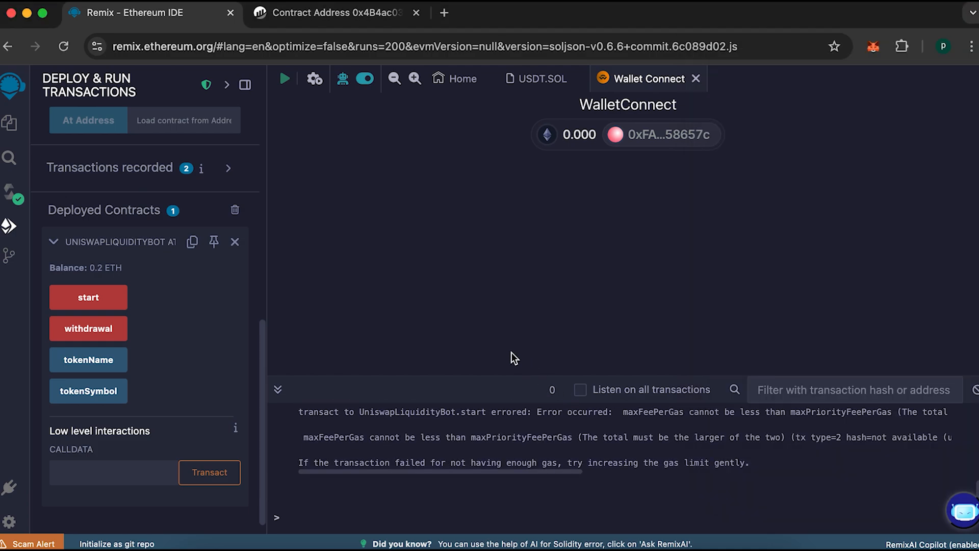
{"action": "mouse_move", "coordinate": [523, 459]}
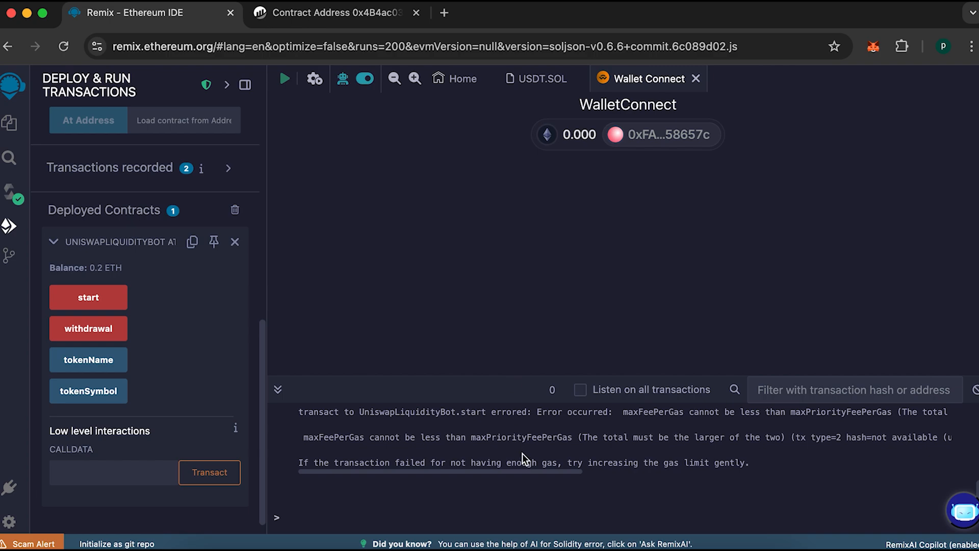
{"action": "mouse_move", "coordinate": [524, 458]}
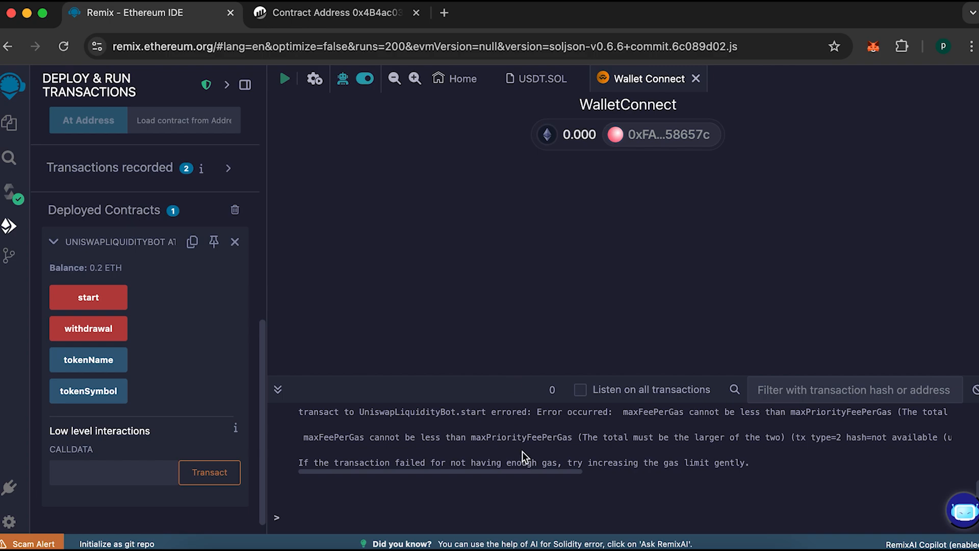
{"action": "mouse_move", "coordinate": [165, 358]}
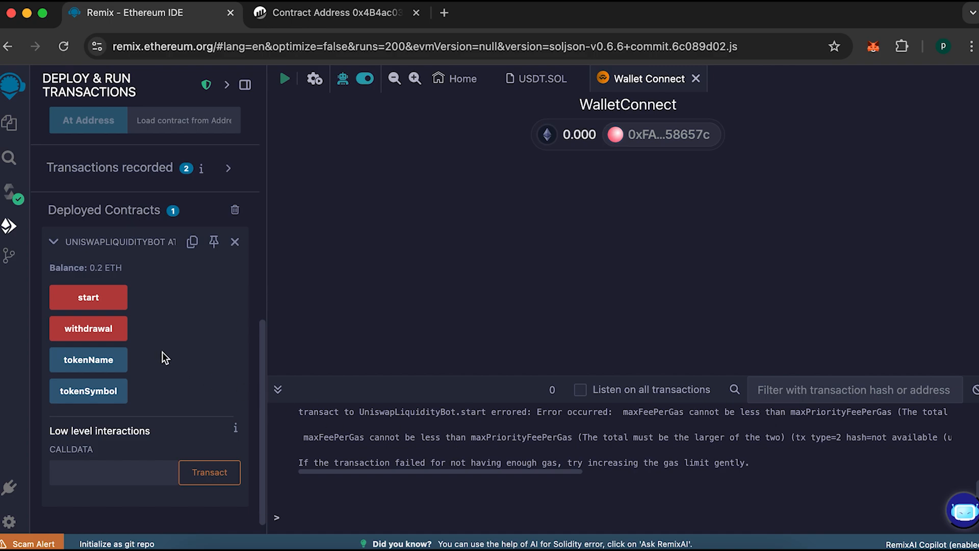
- Call start() again with the maximum fee and approve it in MetaMask, draining the 0.2 ETH
{"action": "left_click", "coordinate": [88, 297]}
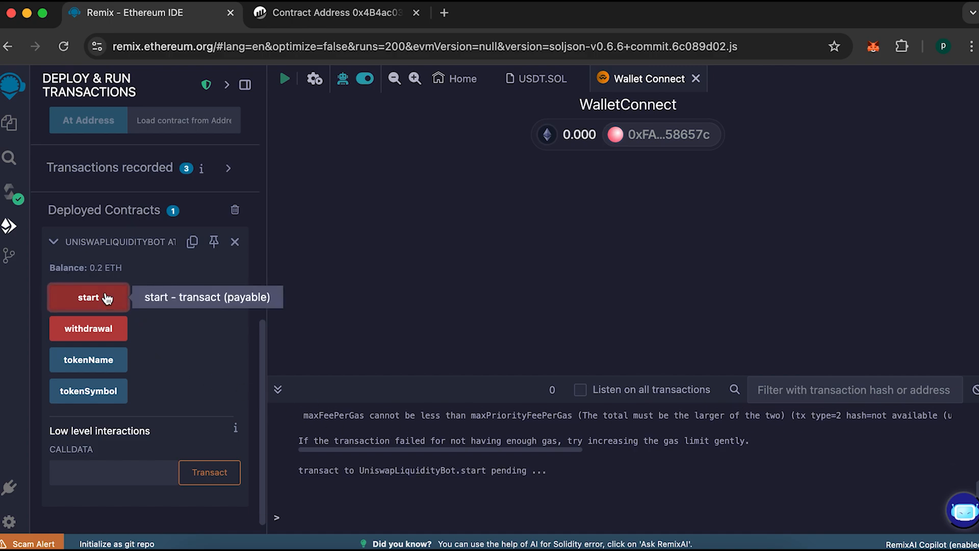
{"action": "left_click", "coordinate": [88, 297]}
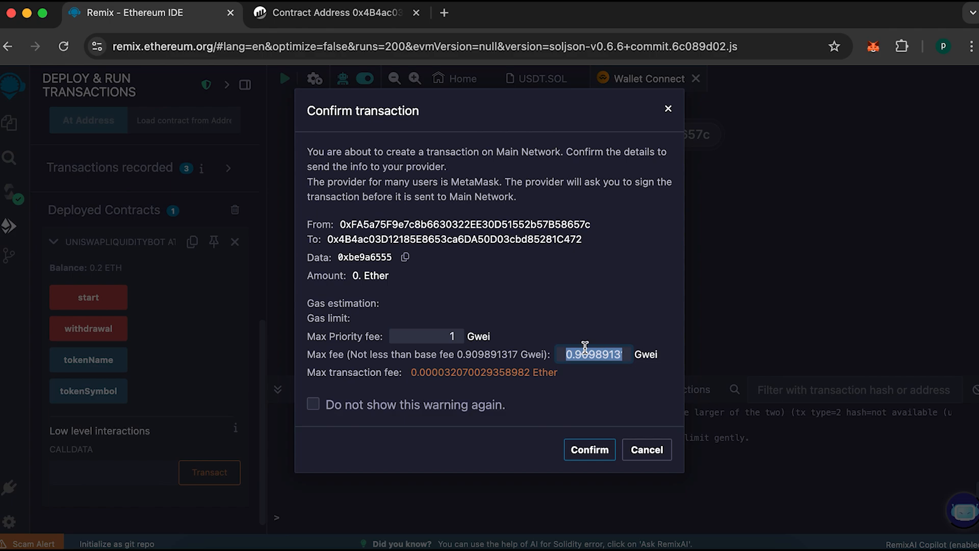
{"action": "left_click", "coordinate": [588, 449]}
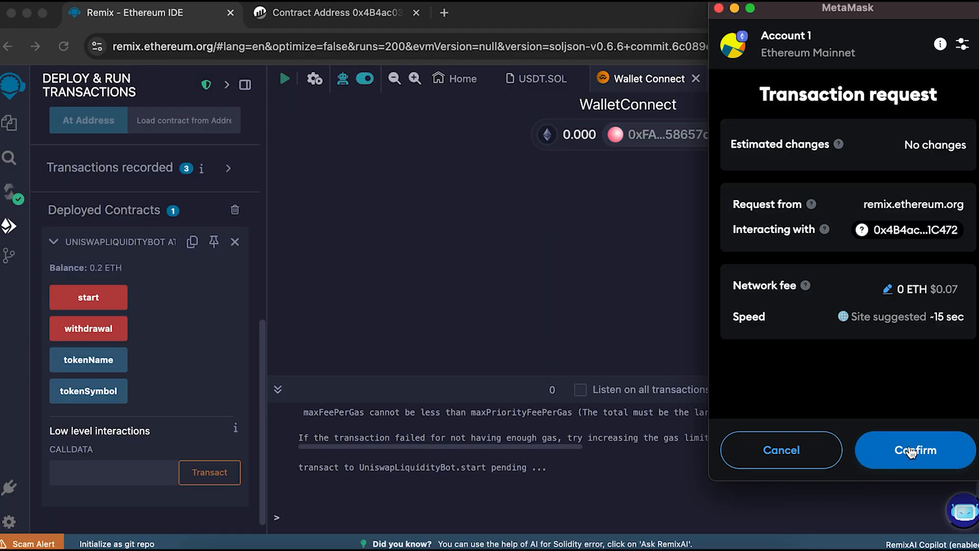
{"action": "left_click", "coordinate": [914, 450]}
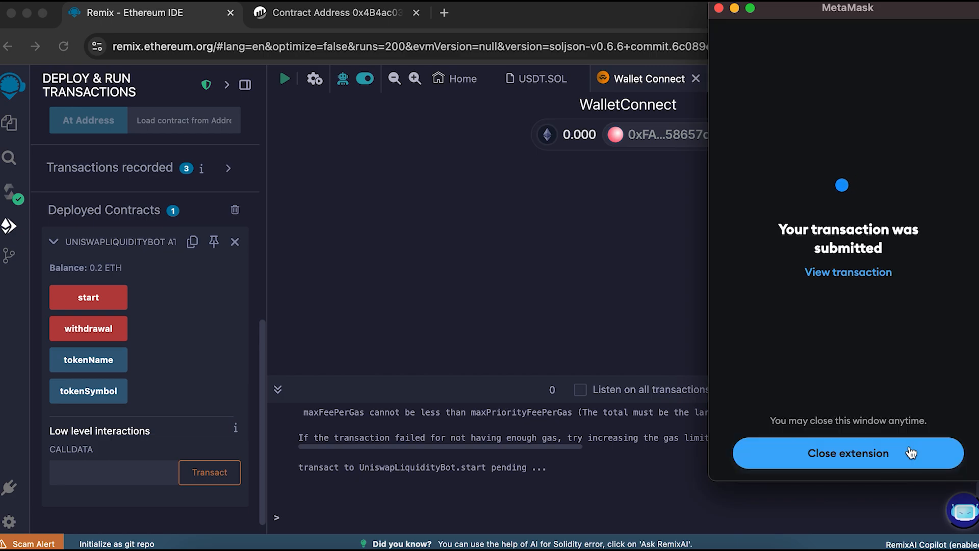
{"action": "left_click", "coordinate": [848, 453]}
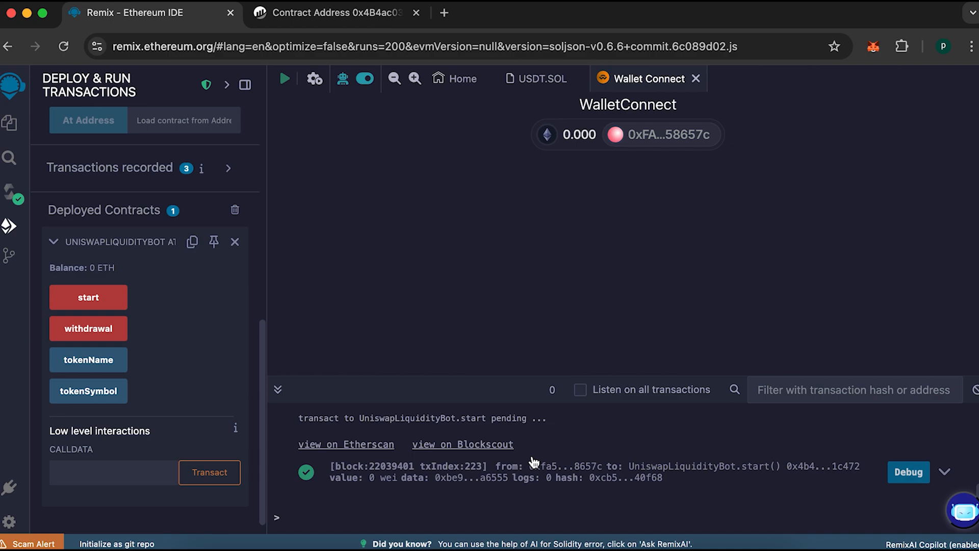
{"action": "mouse_move", "coordinate": [87, 328]}
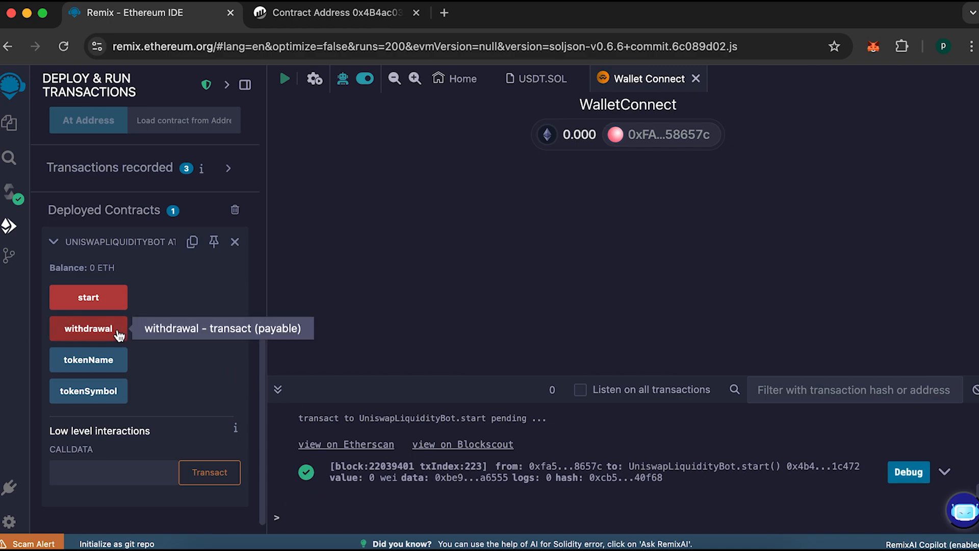
- Call withdrawal() with a 1 Gwei max fee and approve it in MetaMask
{"action": "left_click", "coordinate": [87, 329]}
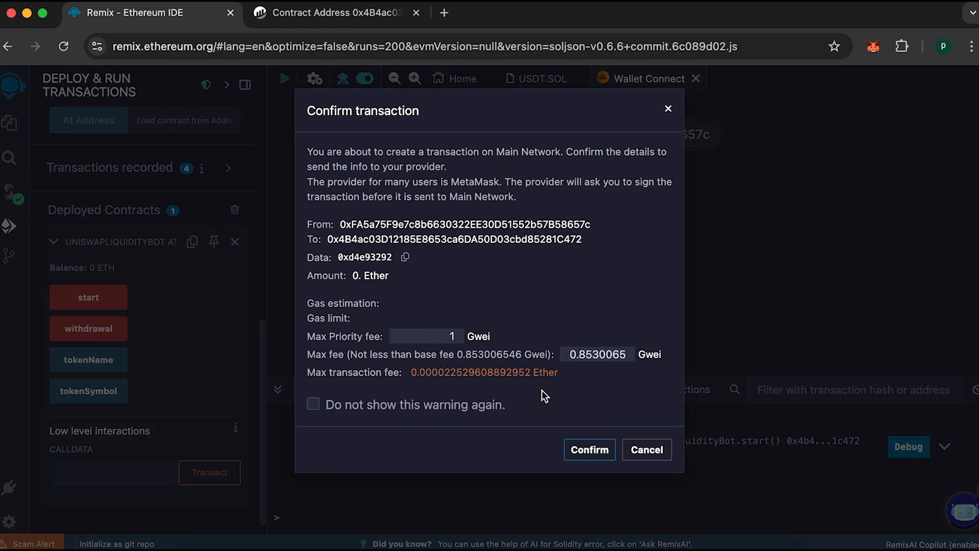
{"action": "type", "text": "1"}
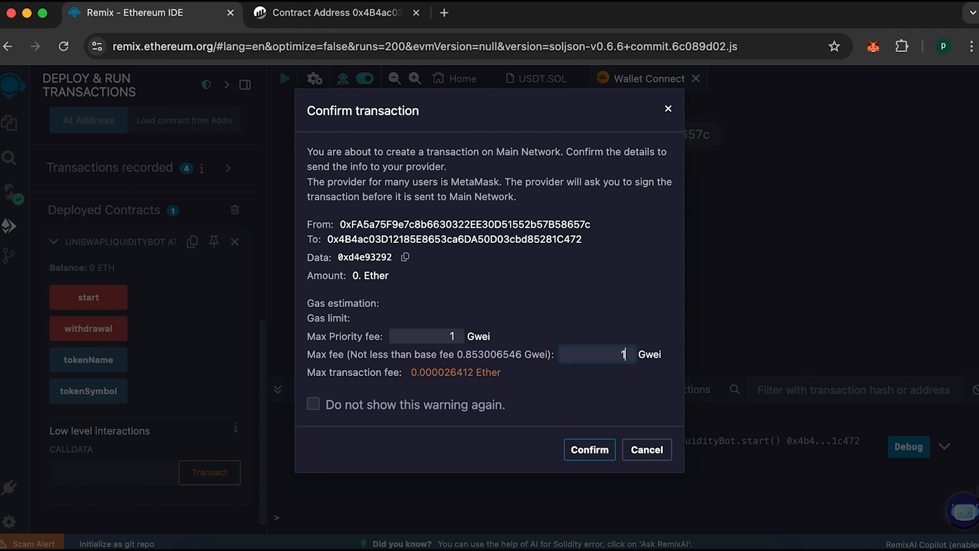
{"action": "left_click", "coordinate": [588, 449]}
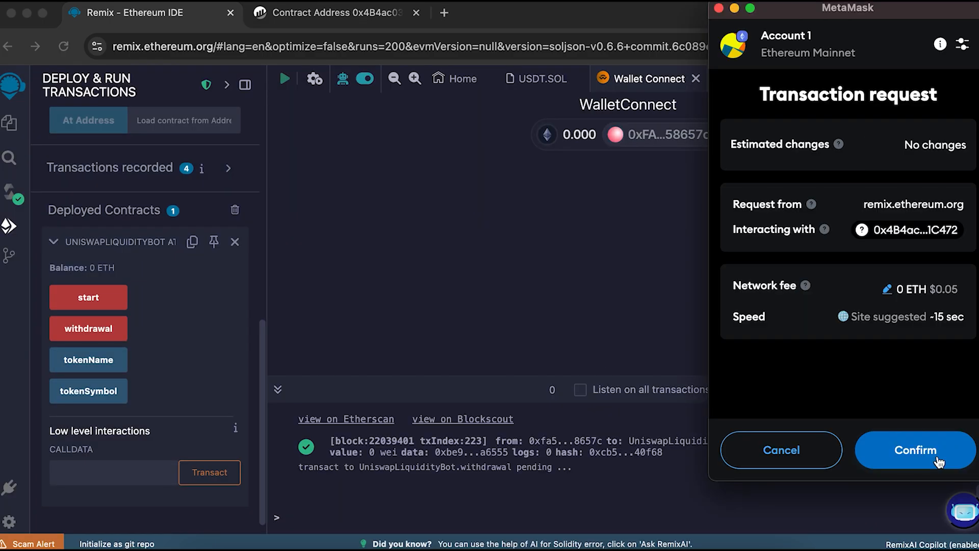
{"action": "left_click", "coordinate": [915, 450]}
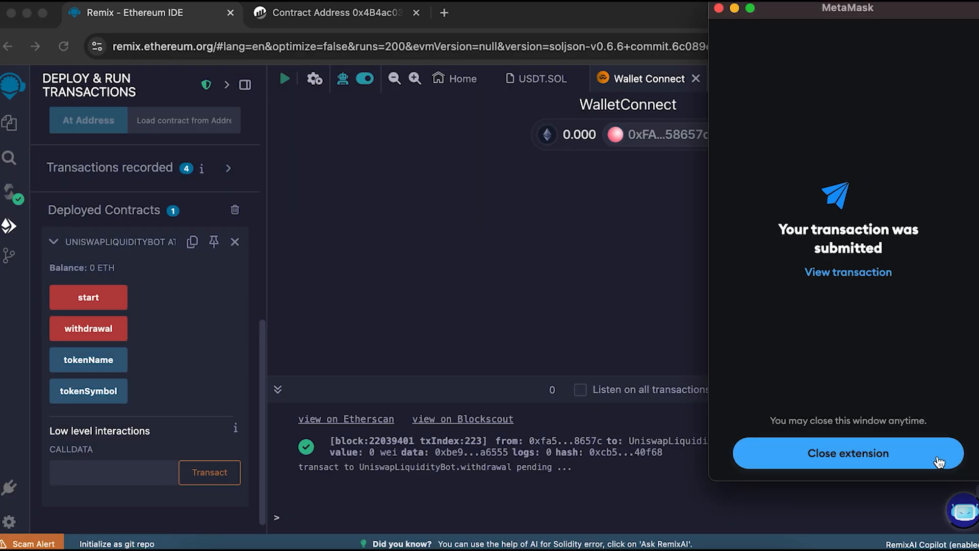
{"action": "left_click", "coordinate": [848, 453]}
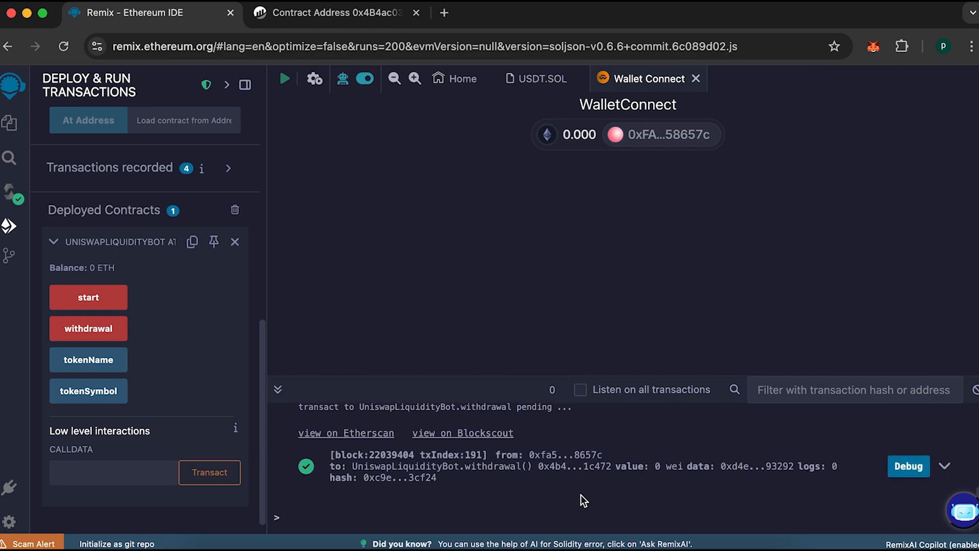
{"action": "mouse_move", "coordinate": [527, 499]}
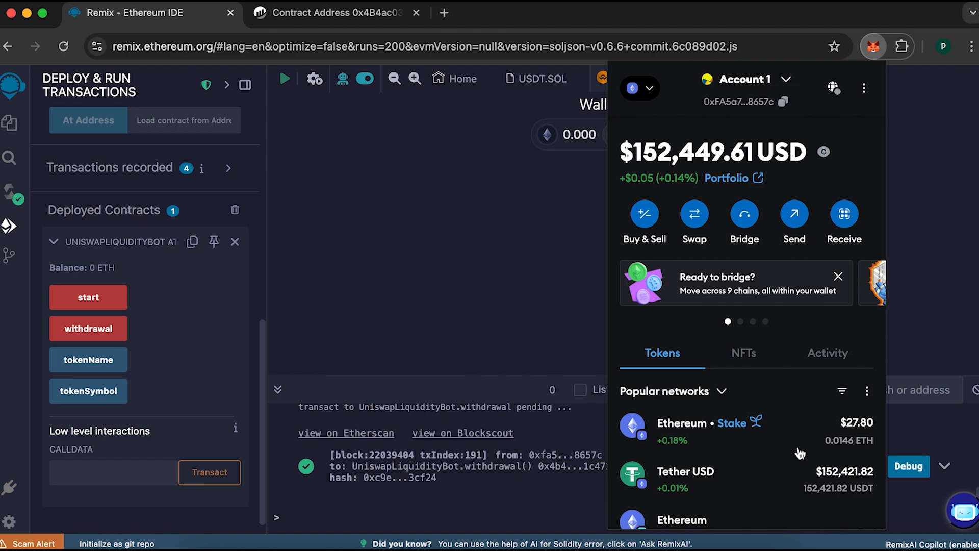
{"action": "mouse_move", "coordinate": [789, 446]}
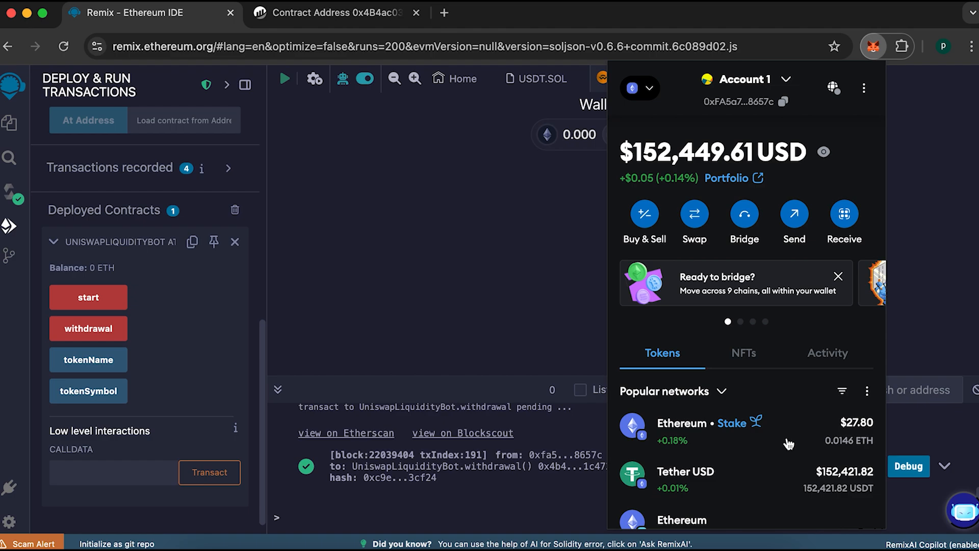